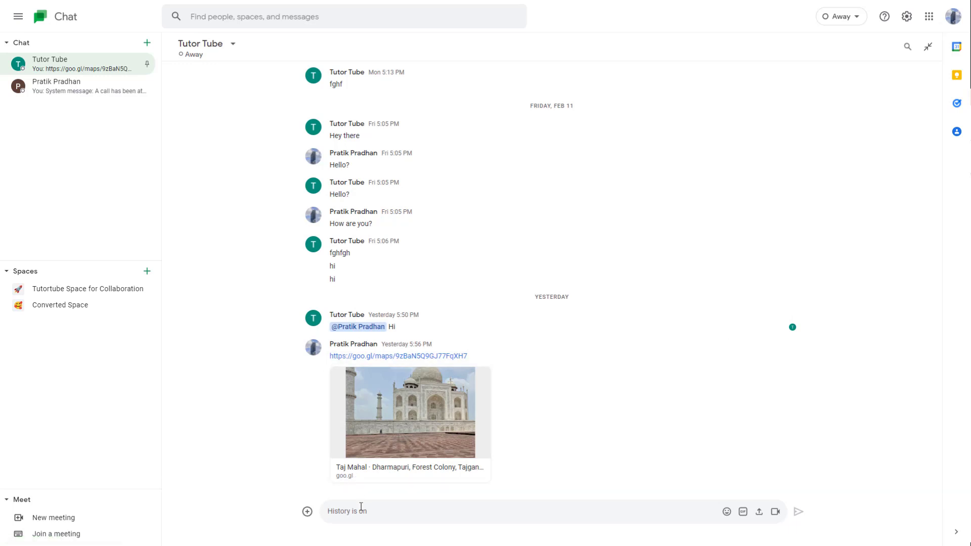
pyautogui.moveTo(369, 544)
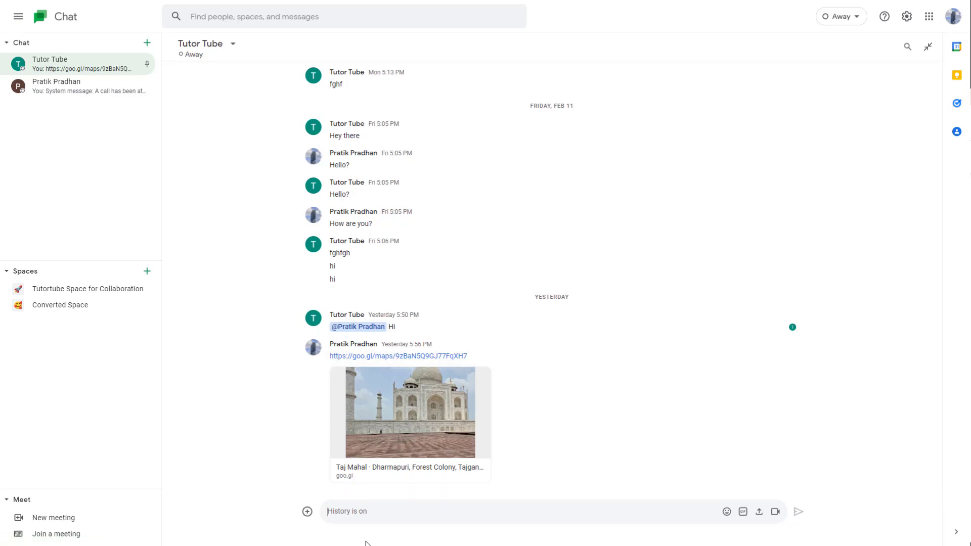
# Step: Type the inline-code snippet `<h1>Heading</h1>` into the Tutor Tube message box
pyautogui.write('1')
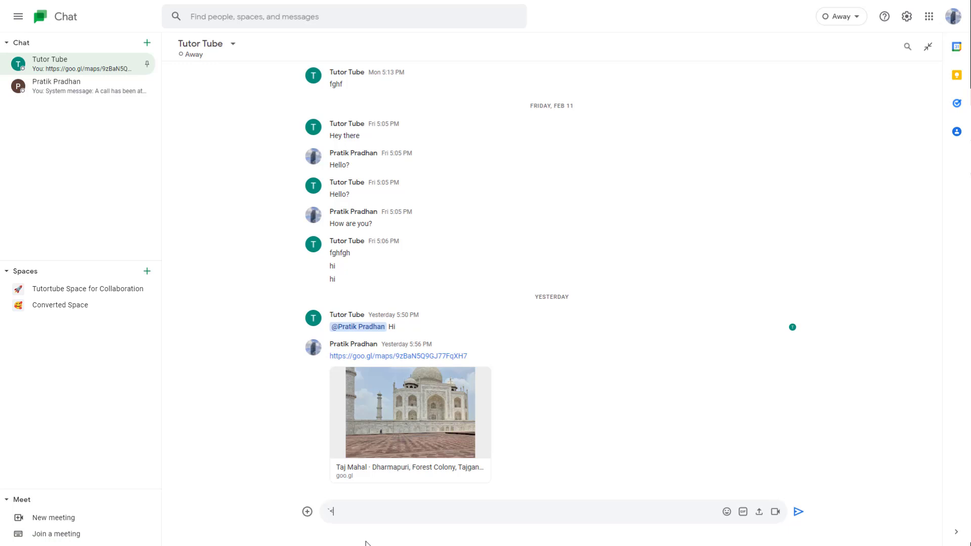
pyautogui.write('<')
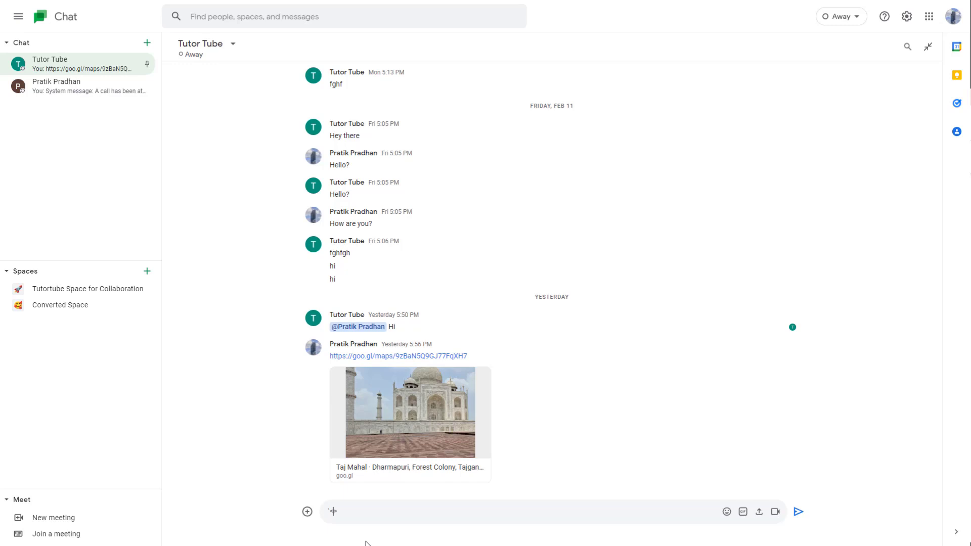
pyautogui.write('<h1>')
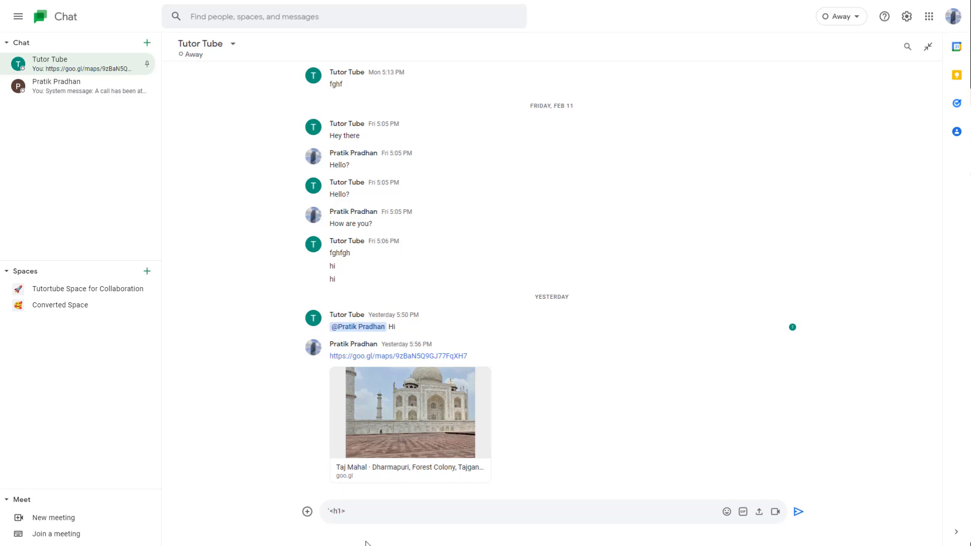
pyautogui.write('Headin')
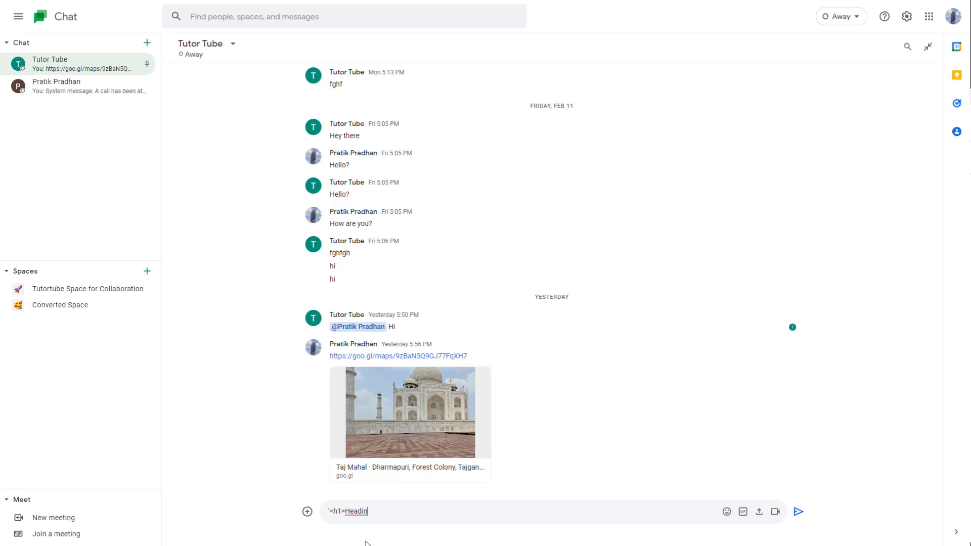
pyautogui.write('<>')
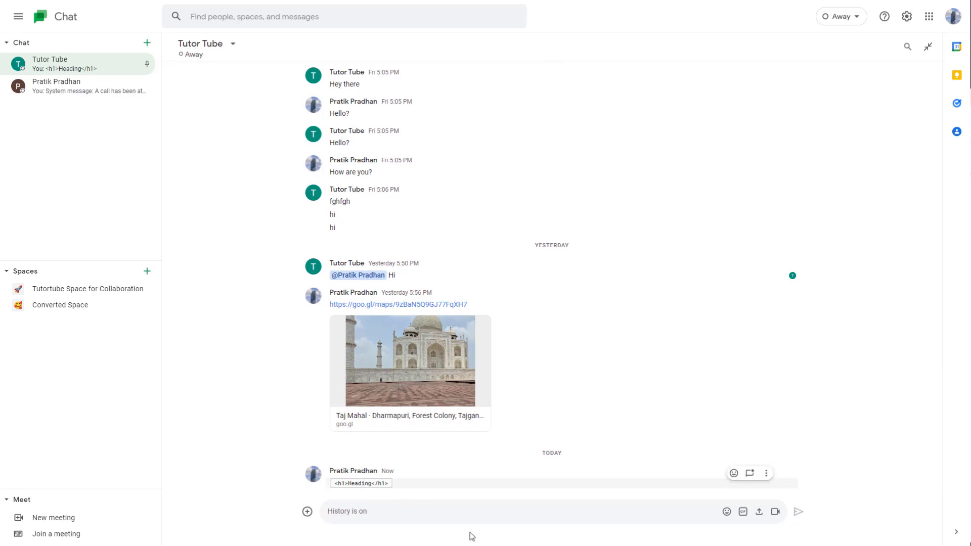
pyautogui.moveTo(452, 533)
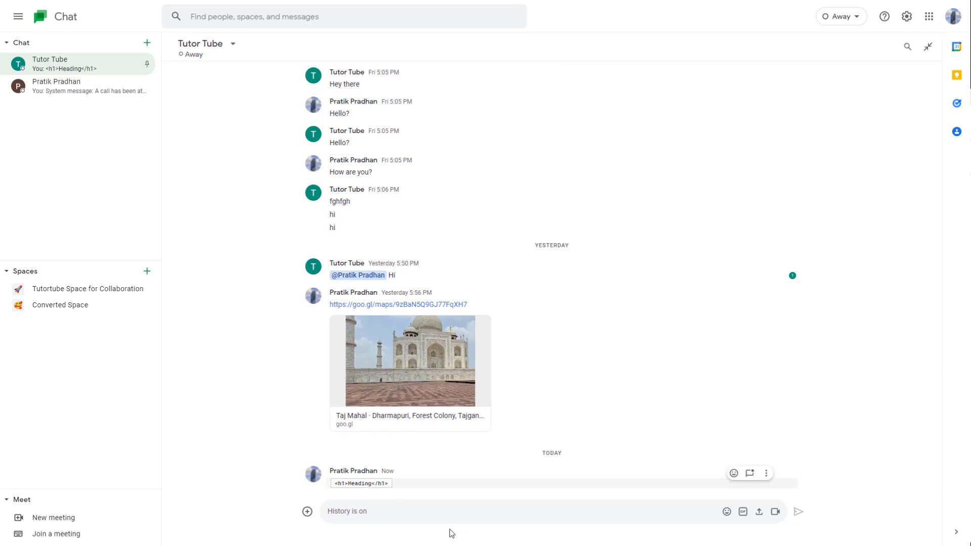
# Step: Start a new message draft in the Tutor Tube chat
pyautogui.click(432, 511)
pyautogui.write('```')
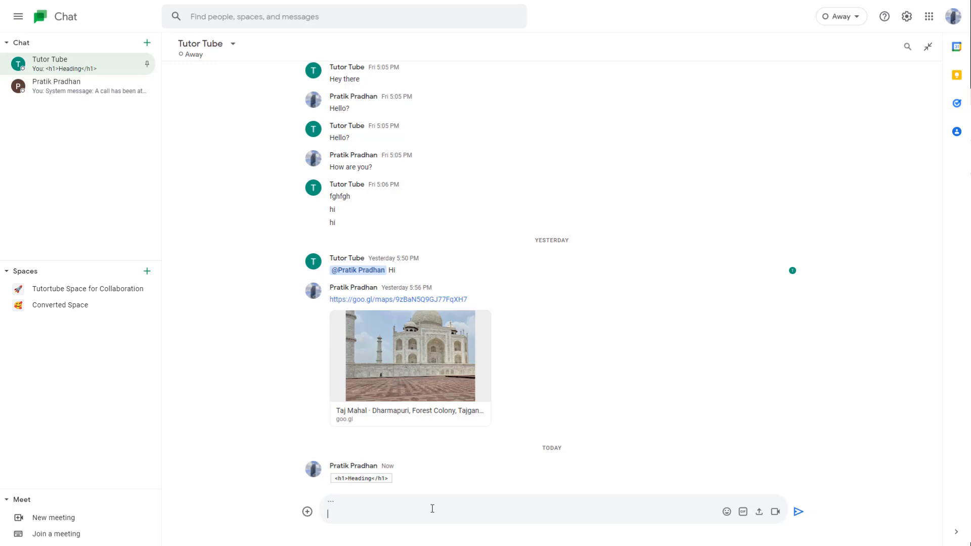
# Step: Write the code-block line <h1>Heading Example</h1>
pyautogui.write('<><>')
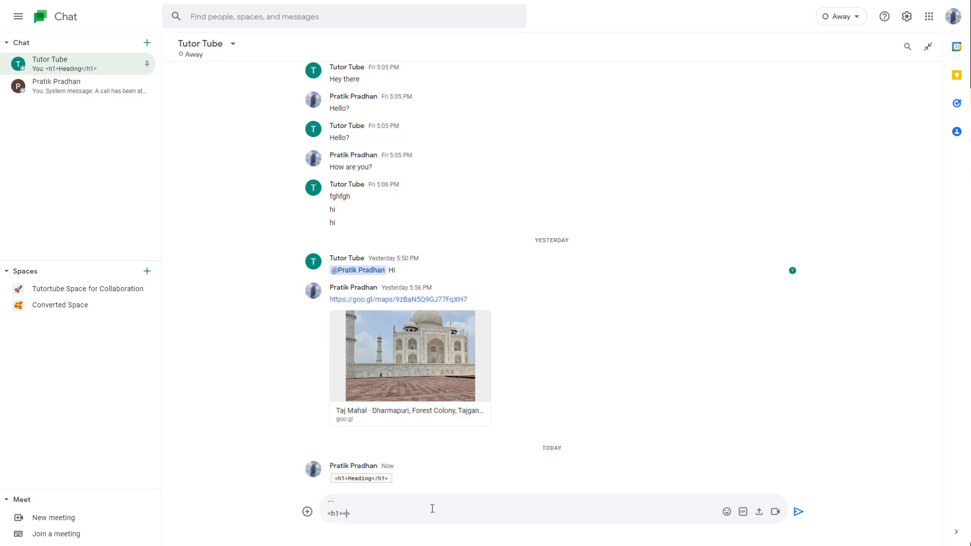
pyautogui.write('/h1>')
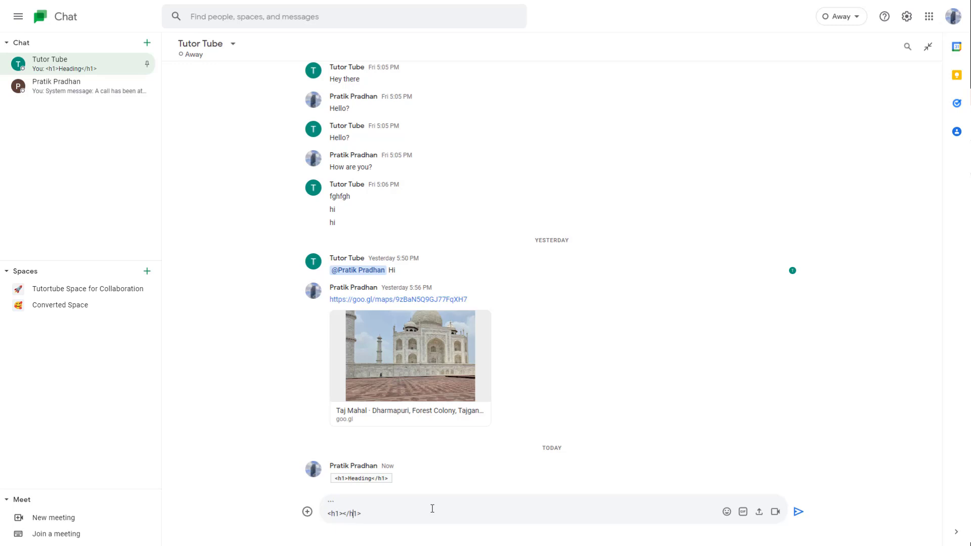
pyautogui.write('Heading')
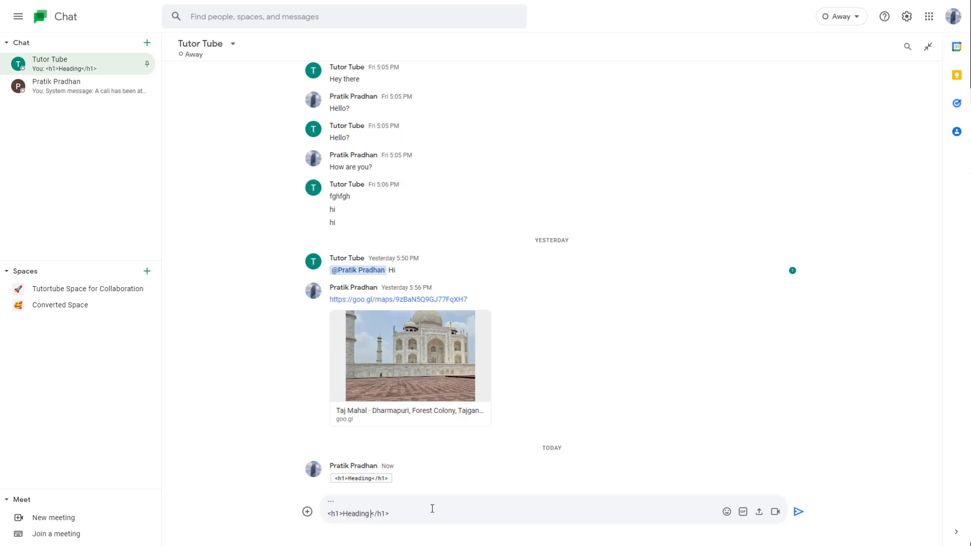
pyautogui.write('Example')
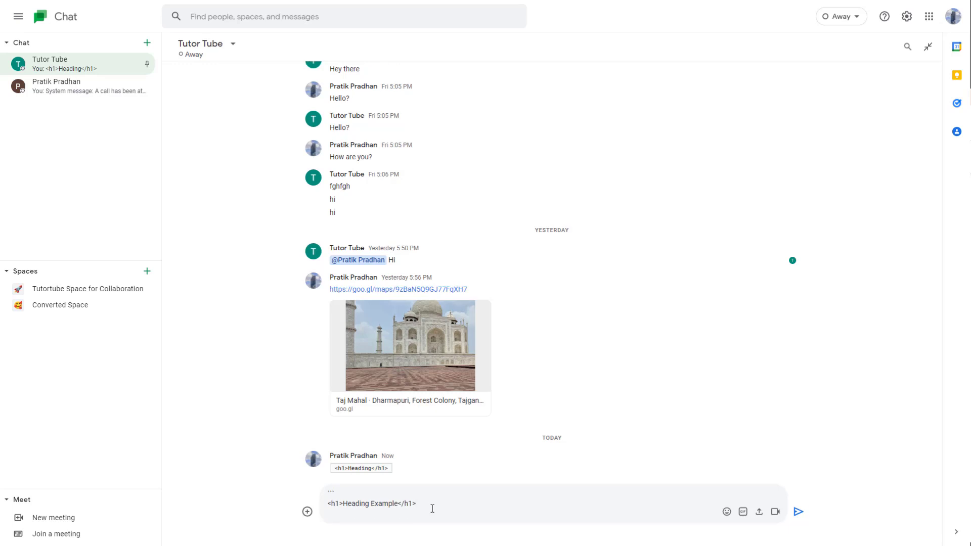
# Step: Add the line <p>This is an example just like this.</p> below the heading
pyautogui.write('<p')
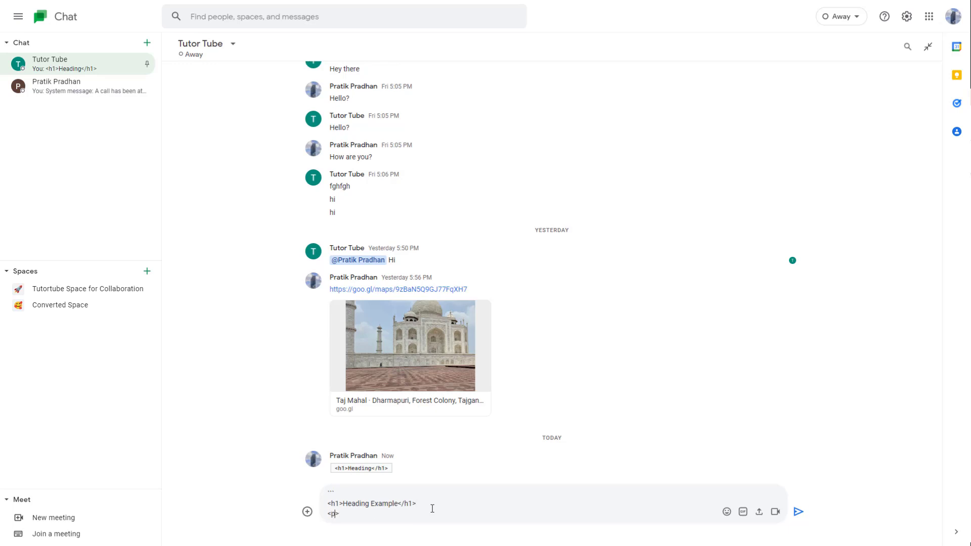
pyautogui.write('>This')
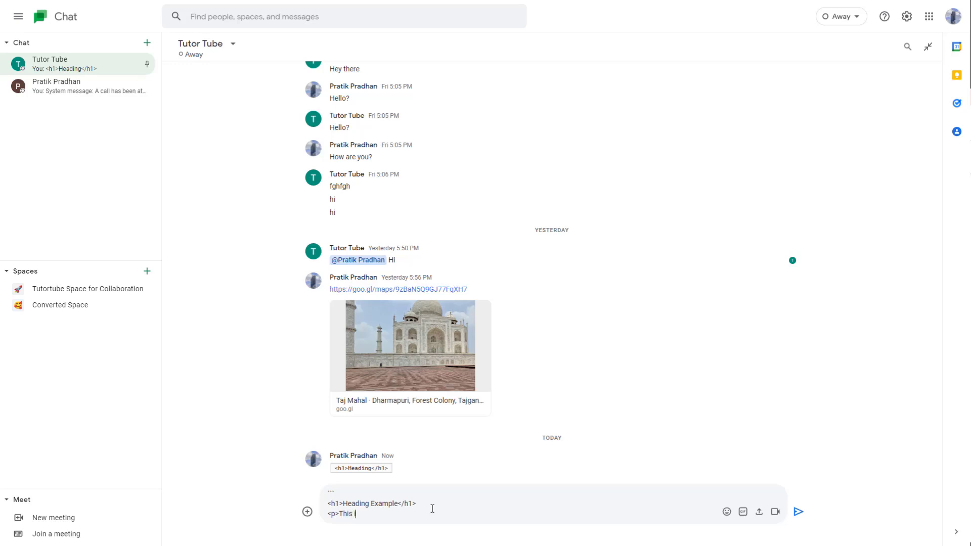
pyautogui.write('is an example just')
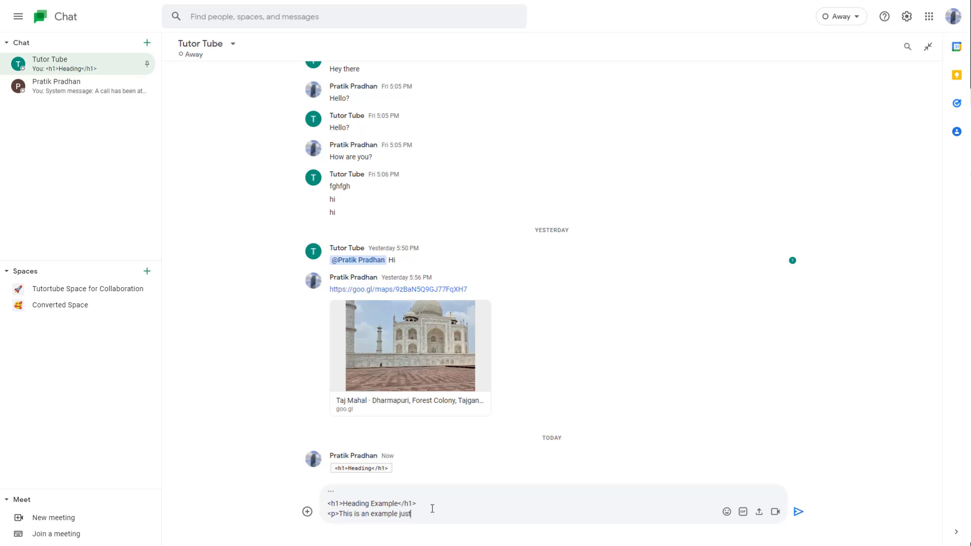
pyautogui.write('like this.</p>')
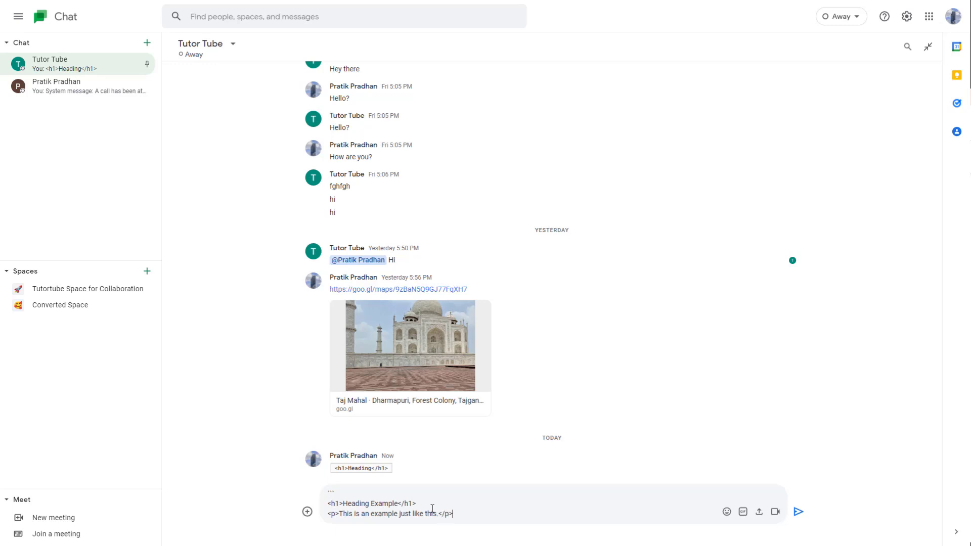
pyautogui.scroll(-3)
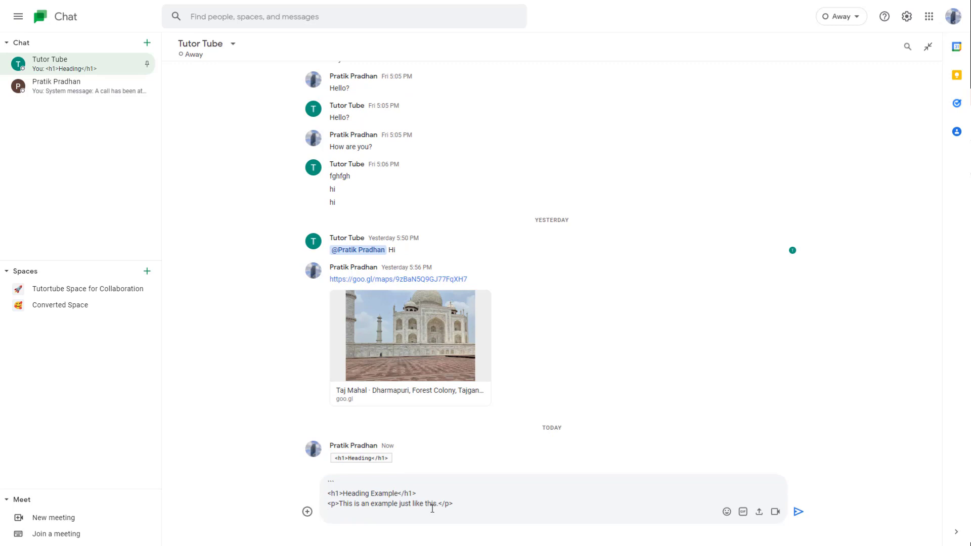